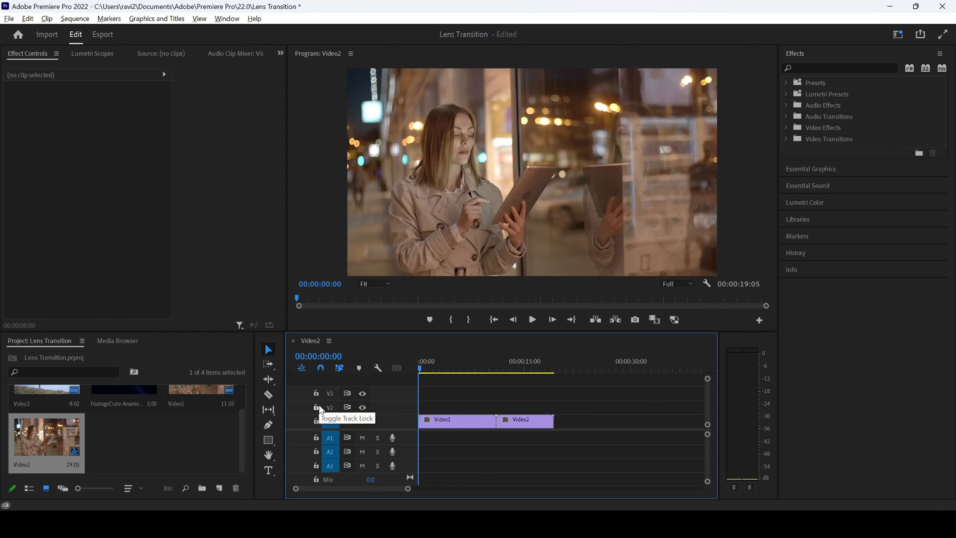
- Preview the sequence around the cut between Video1 and Video2, then stop playback
left_click(477, 369)
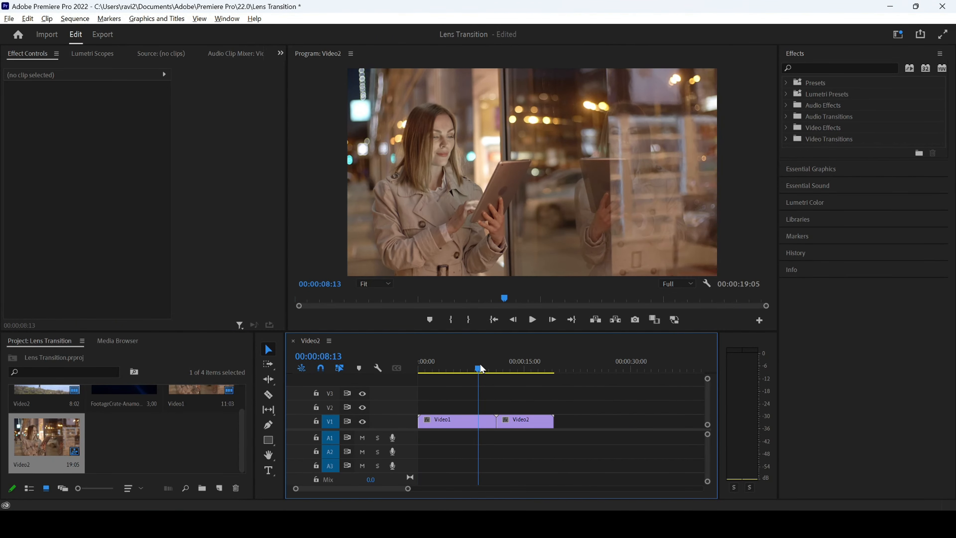
left_click(533, 320)
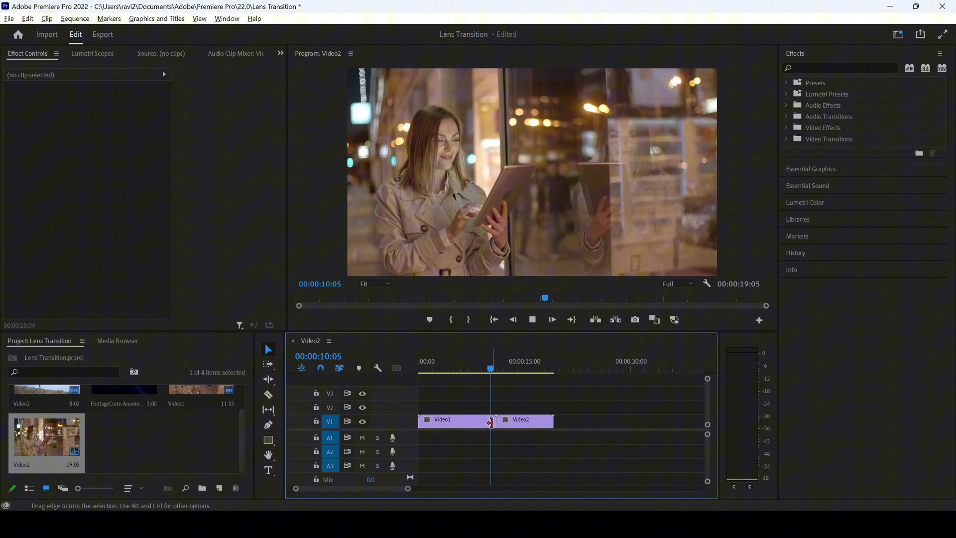
left_click(504, 368)
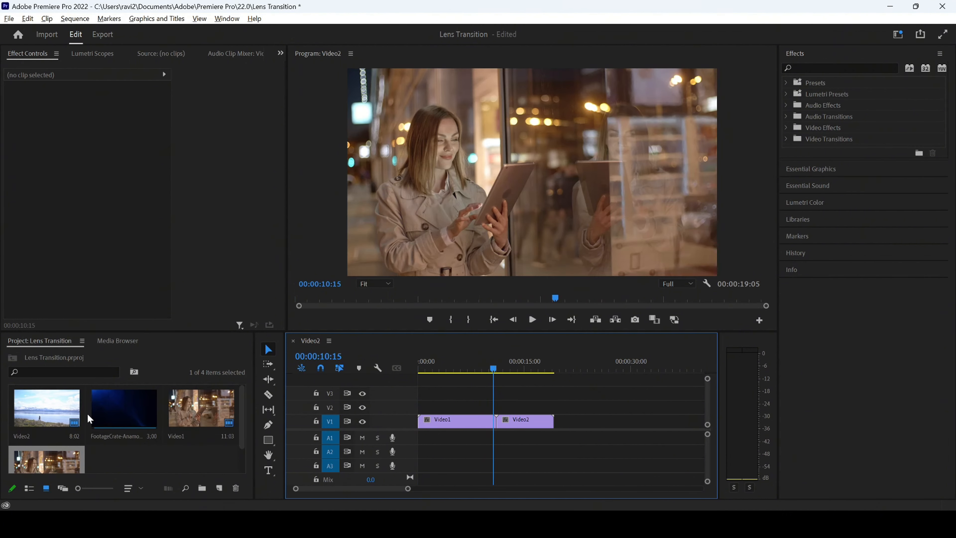
mouse_move(116, 423)
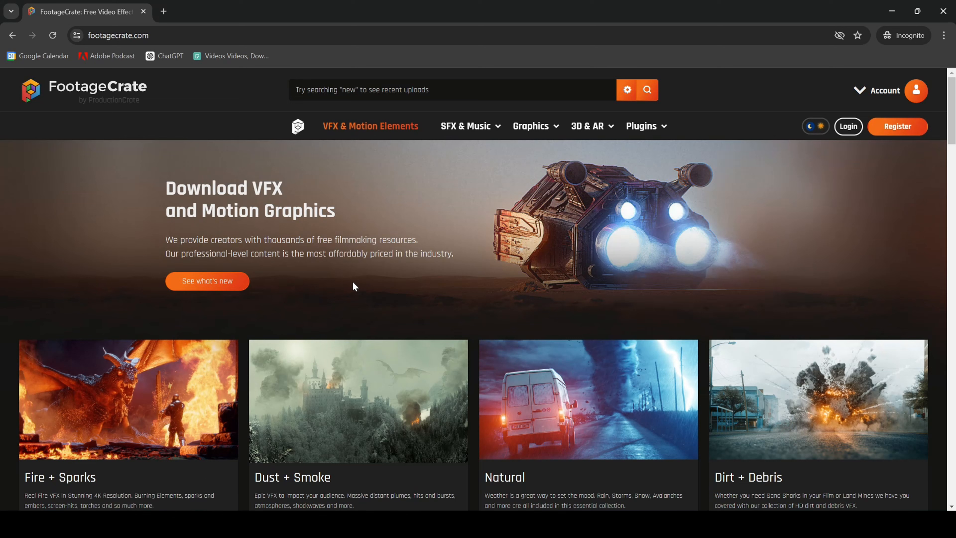
mouse_move(366, 277)
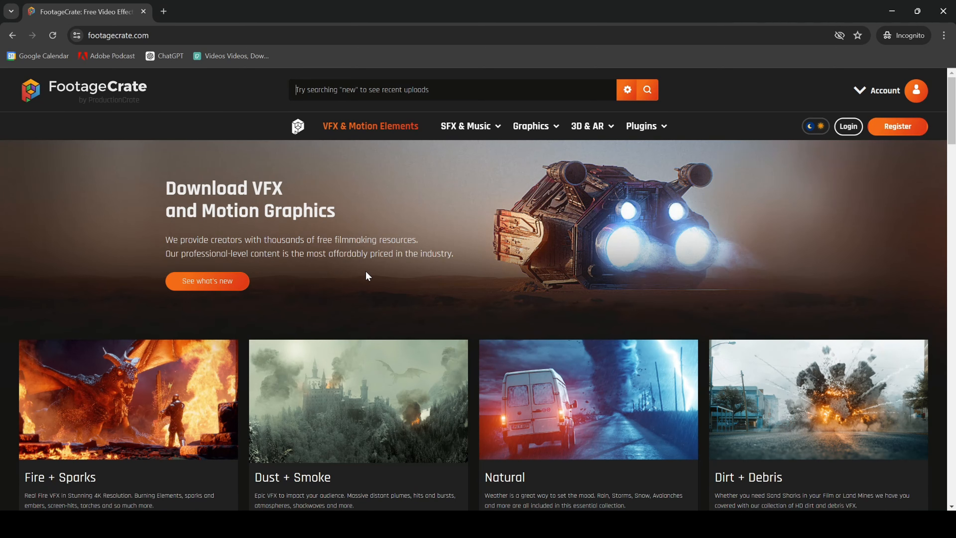
mouse_move(549, 231)
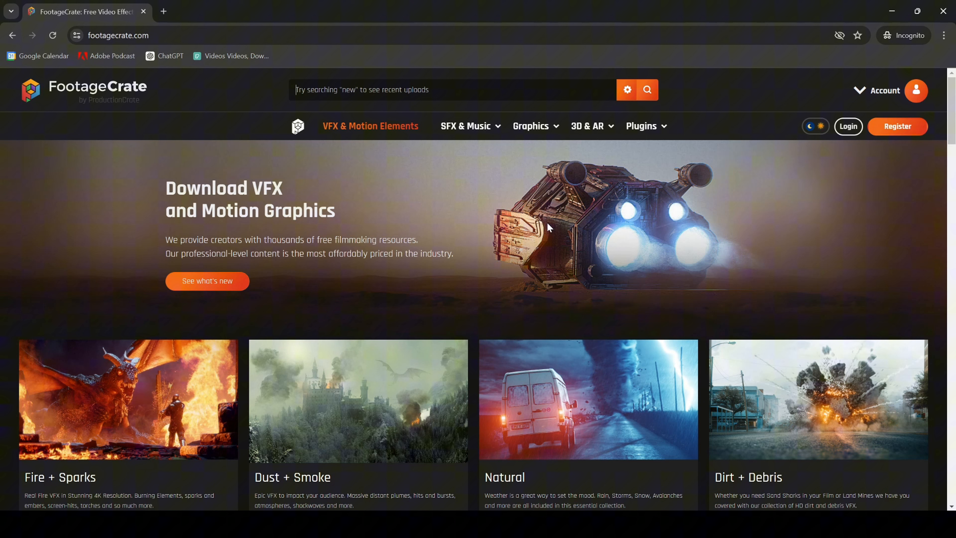
- Browse FootageCrate's Transitions category and search the site for 'anamorphic'
left_click(409, 95)
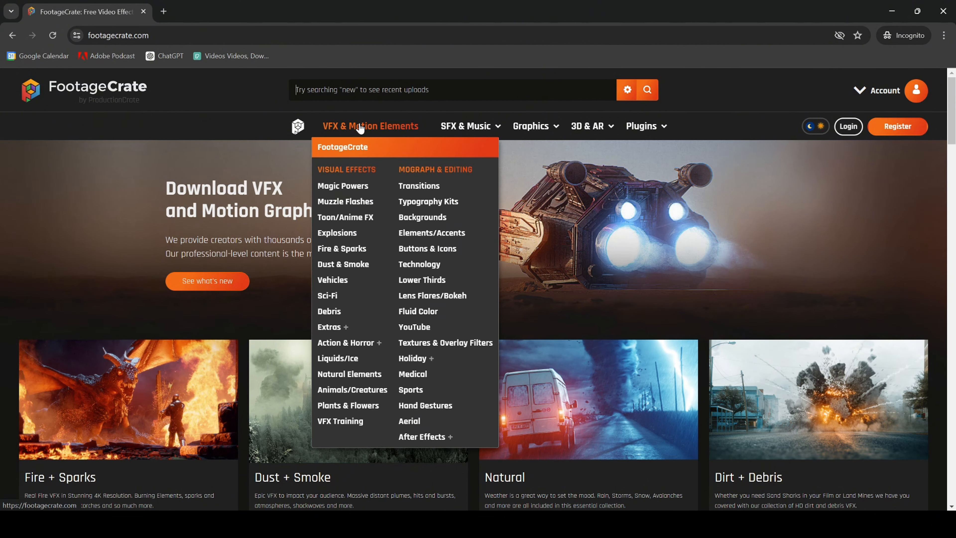
left_click(419, 186)
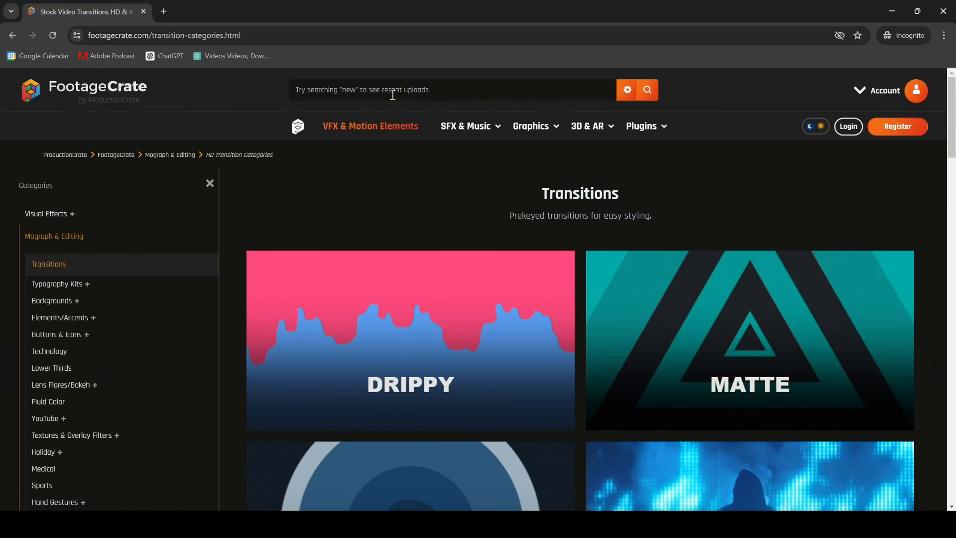
type("anamorphic")
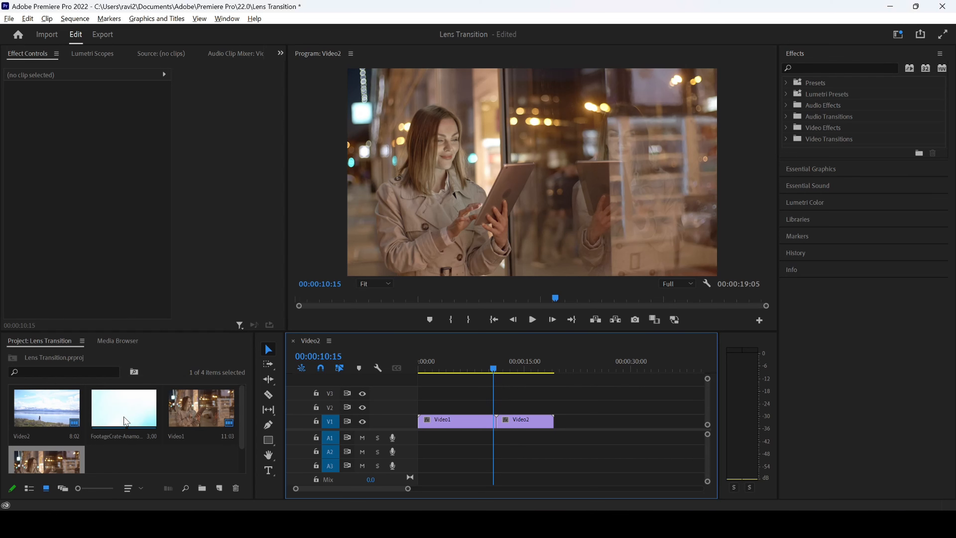
- Place the FootageCrate anamorphic flare clip on V2 over the cut and select it
left_click_drag(123, 408, 481, 412)
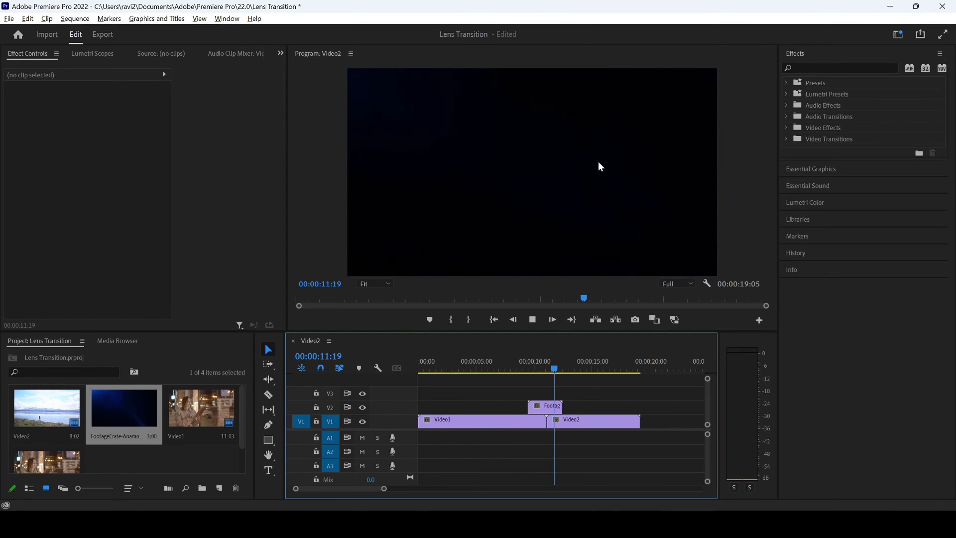
left_click(547, 406)
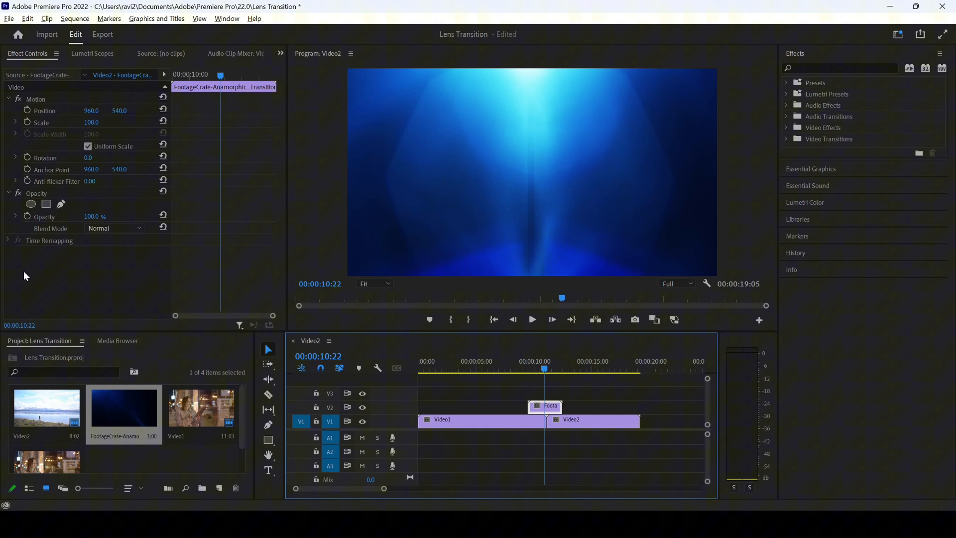
- Set the flare clip's Opacity blend mode to Screen
left_click(114, 228)
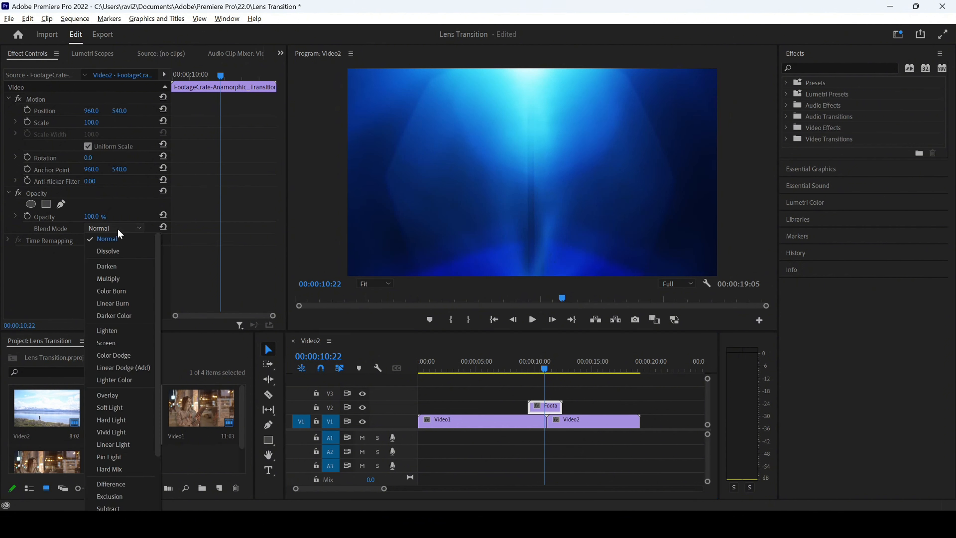
left_click(106, 343)
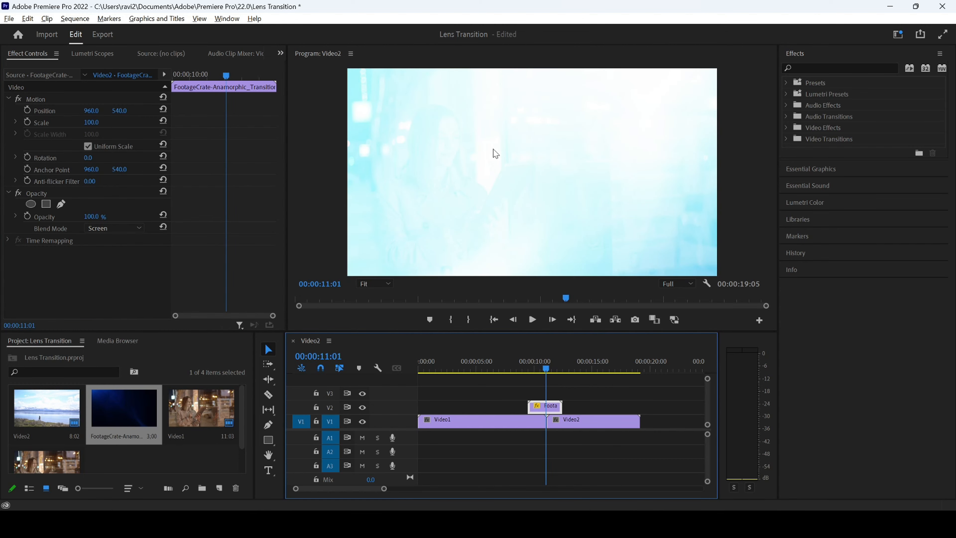
mouse_move(577, 183)
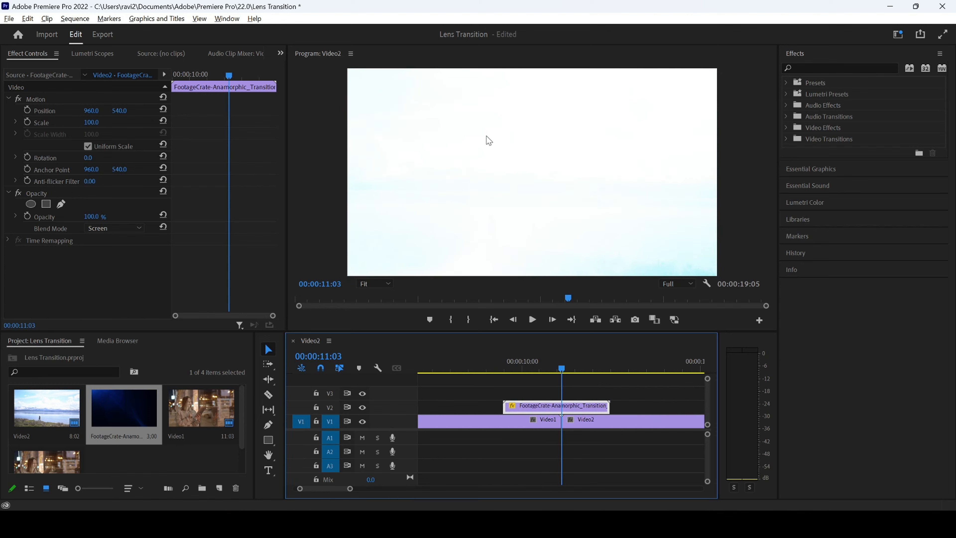
mouse_move(627, 356)
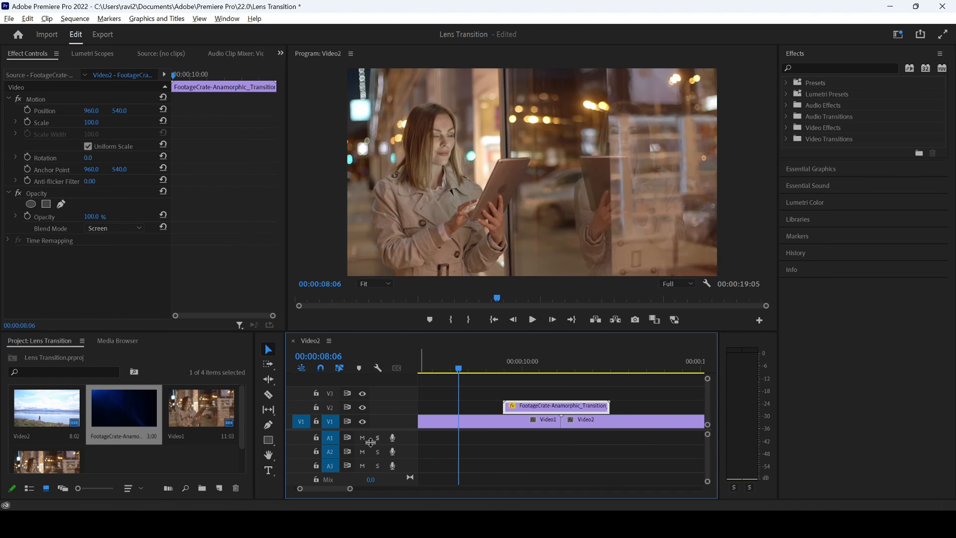
left_click(532, 319)
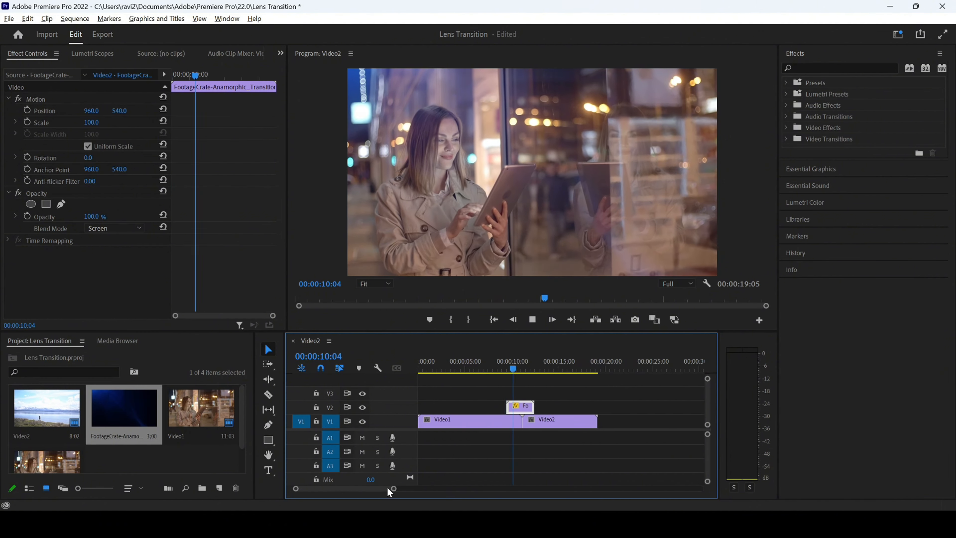
left_click(532, 367)
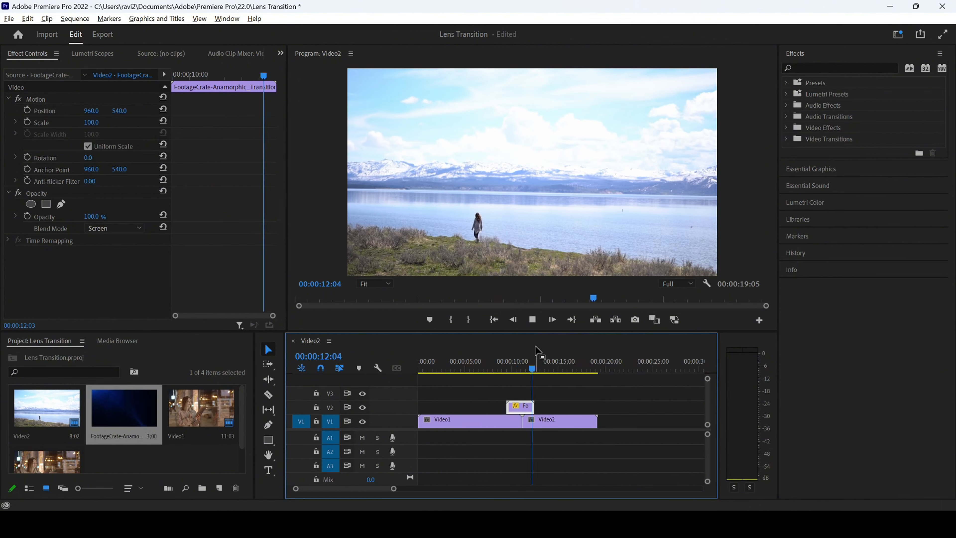
left_click(506, 371)
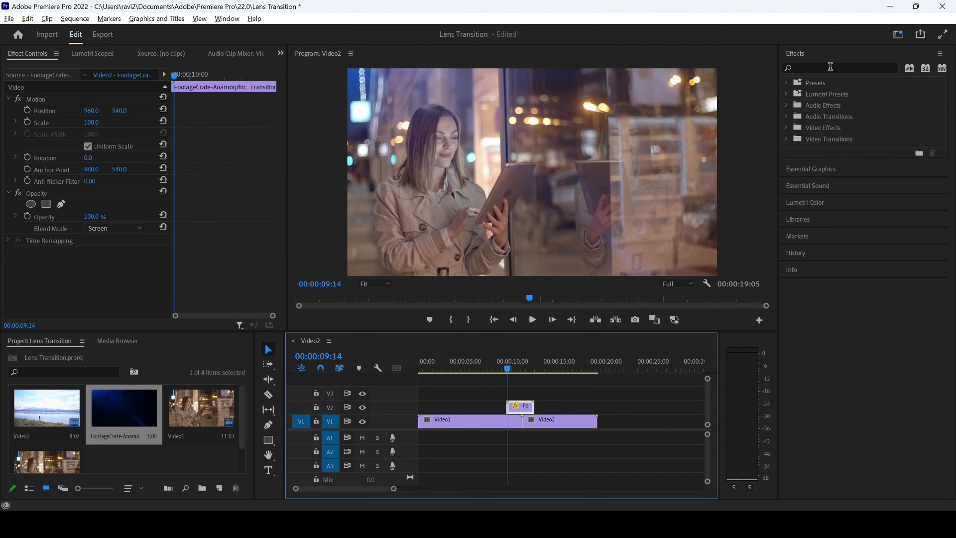
- Search the Effects panel for a fade, settling on 'cr' to find Cross Dissolve
type("fa")
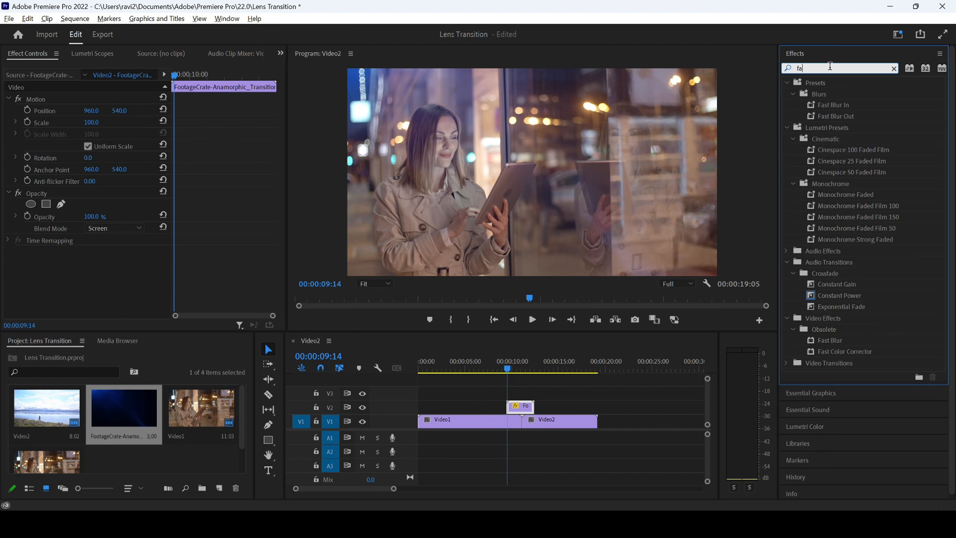
type("ade")
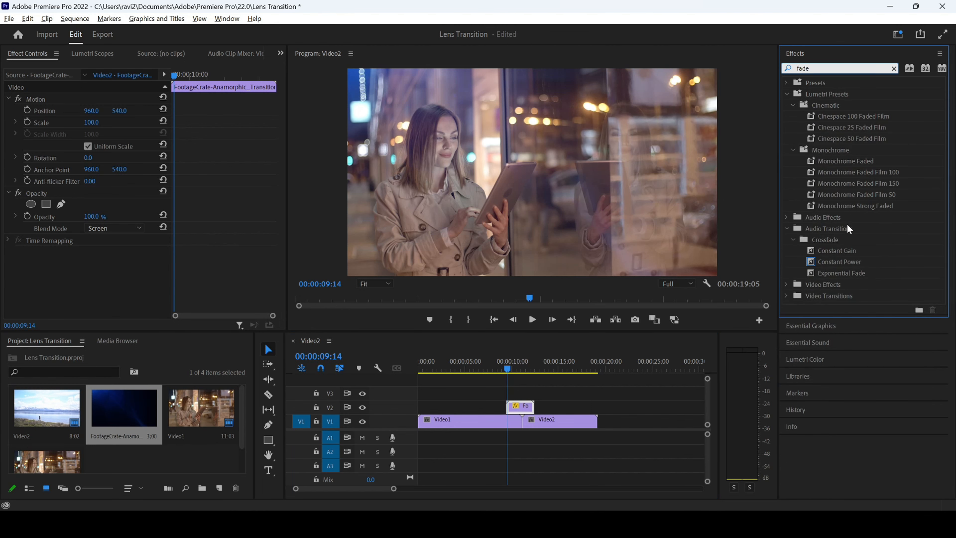
type("cr")
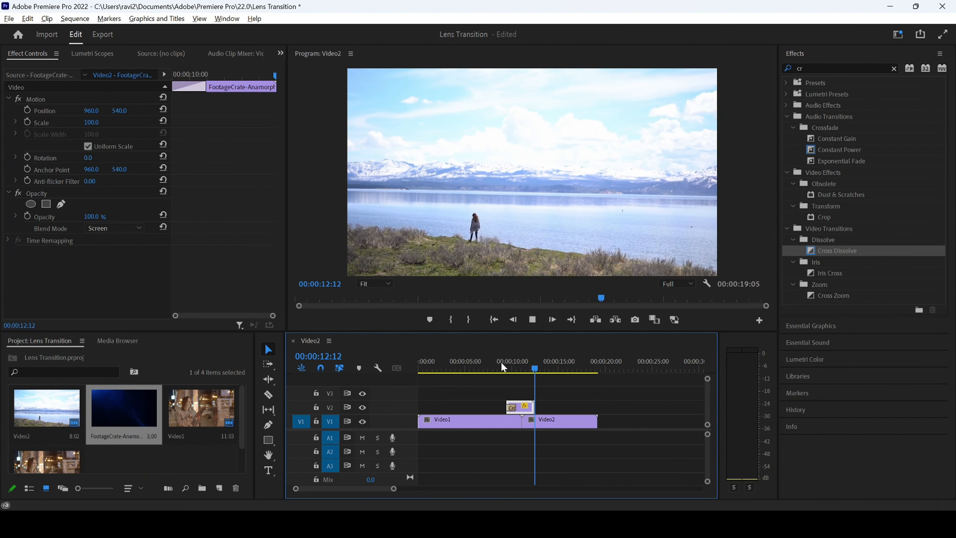
- Play back the flare fading in over the cut and replay it from just before the cut
left_click(523, 368)
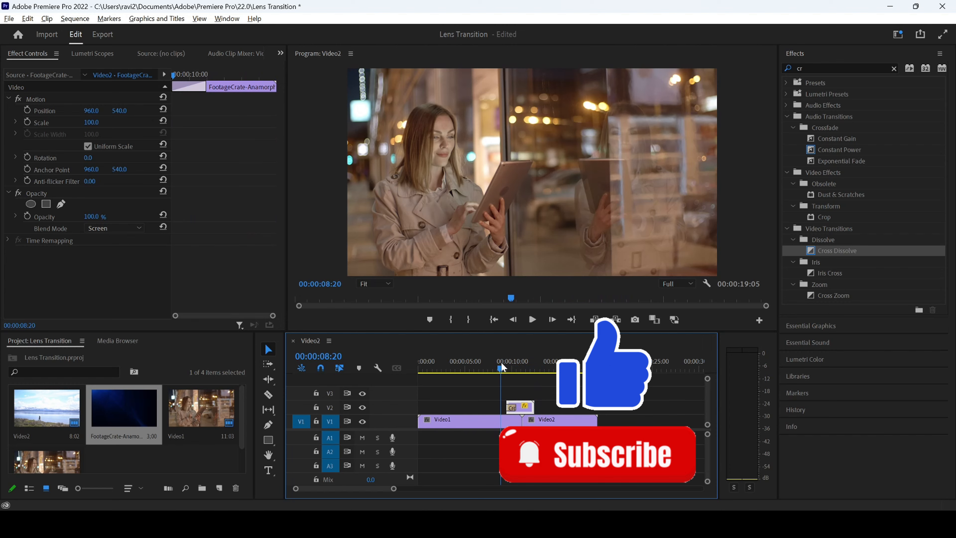
left_click(533, 320)
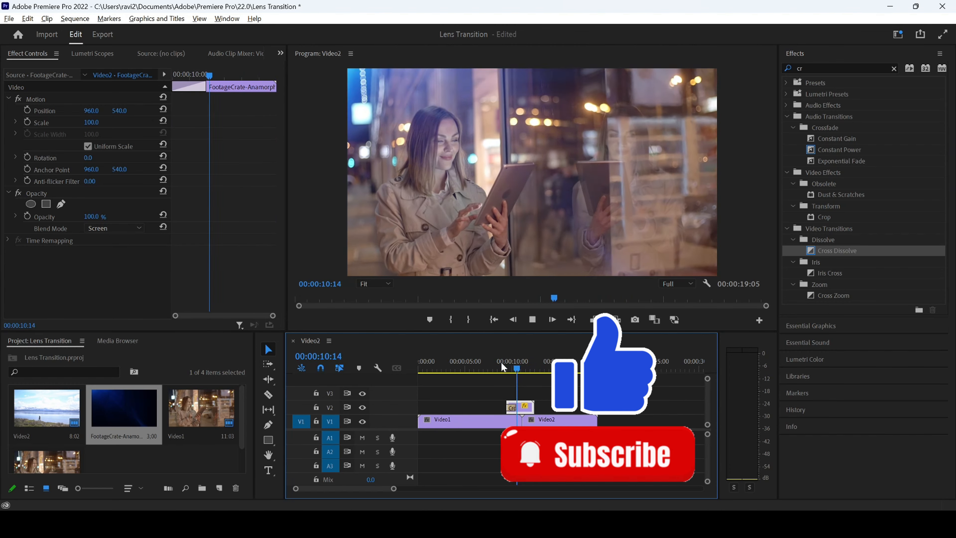